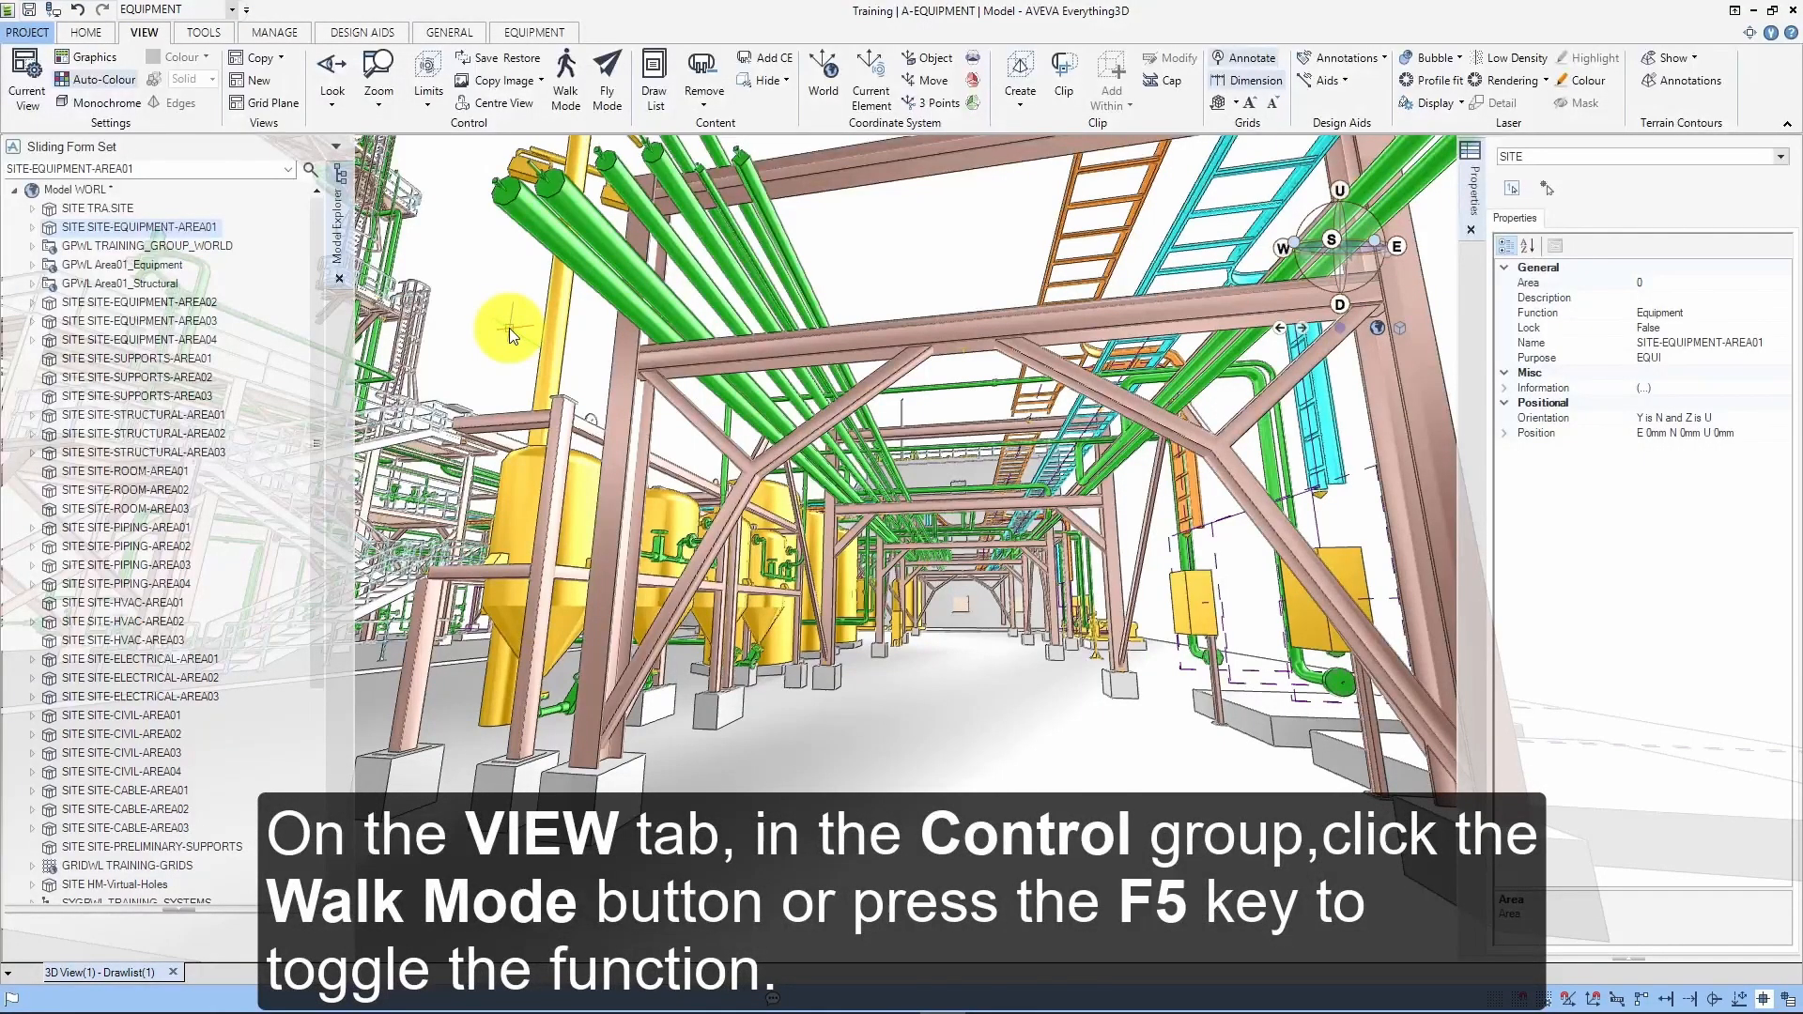
Step: Toggle Walk Mode on from the VIEW tab Control group, hiding the side panels
{"action": "left_click", "coordinate": [566, 79]}
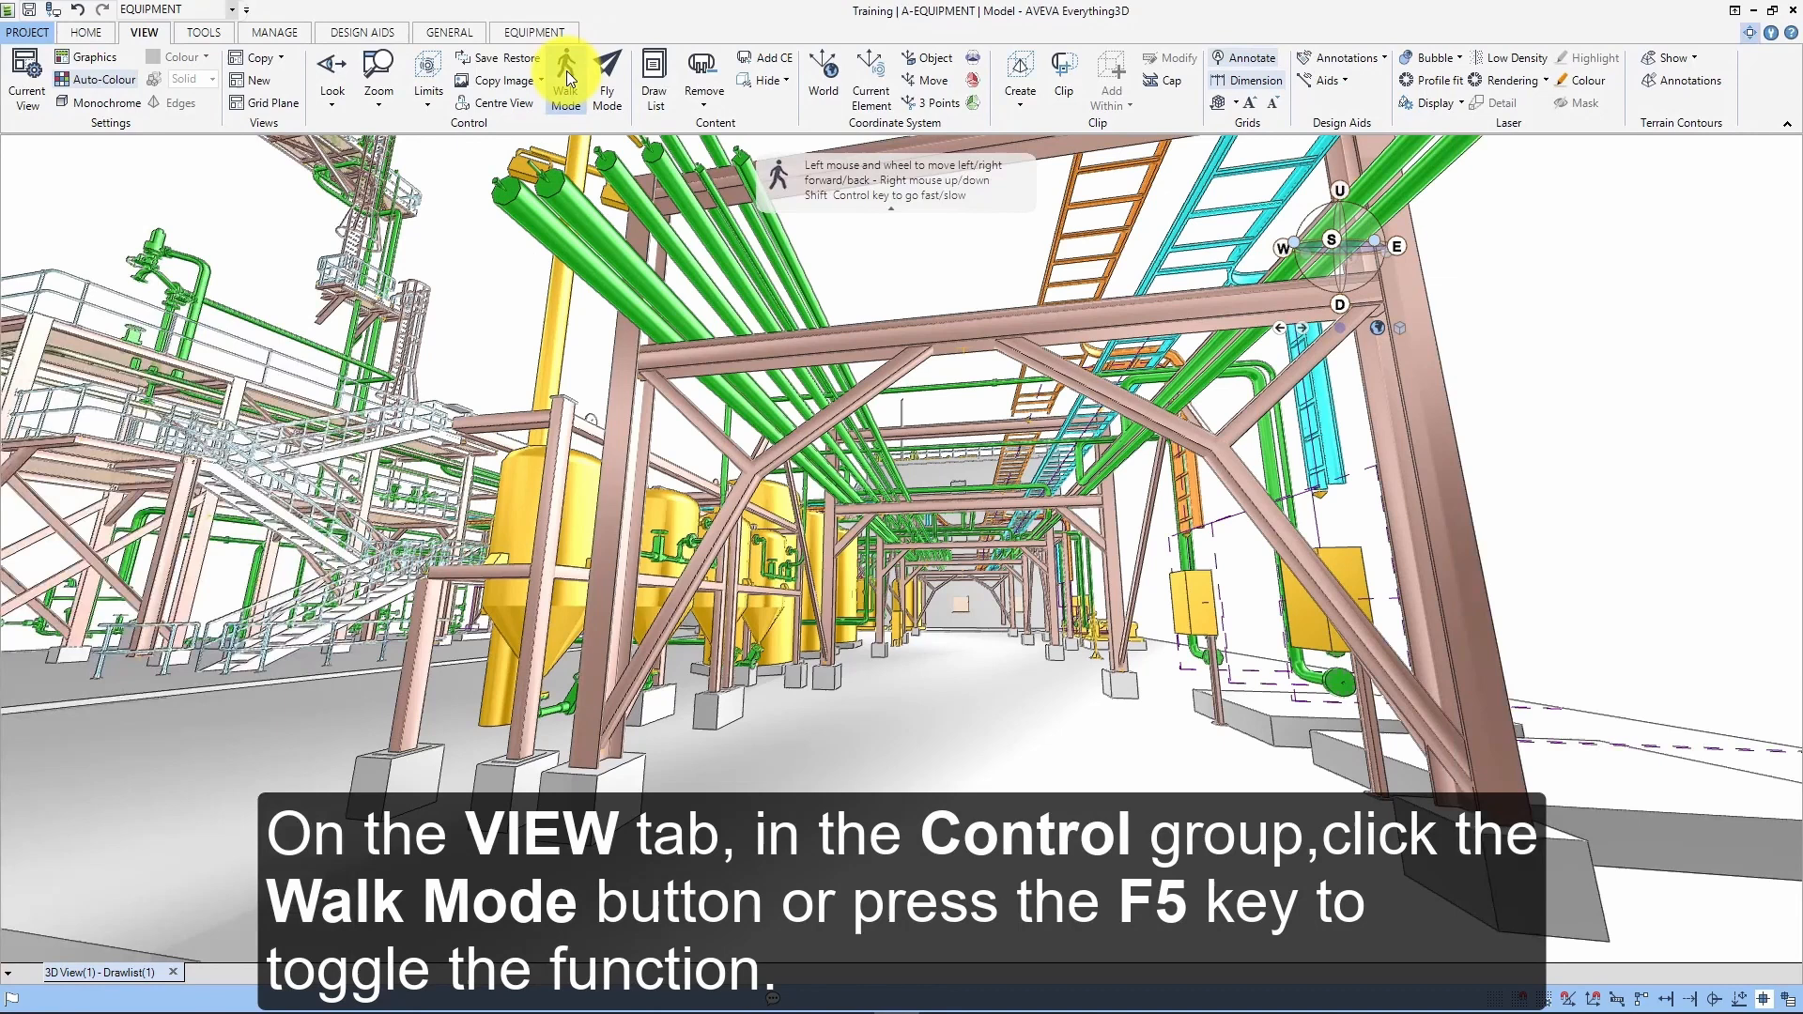
{"action": "mouse_move", "coordinate": [565, 79]}
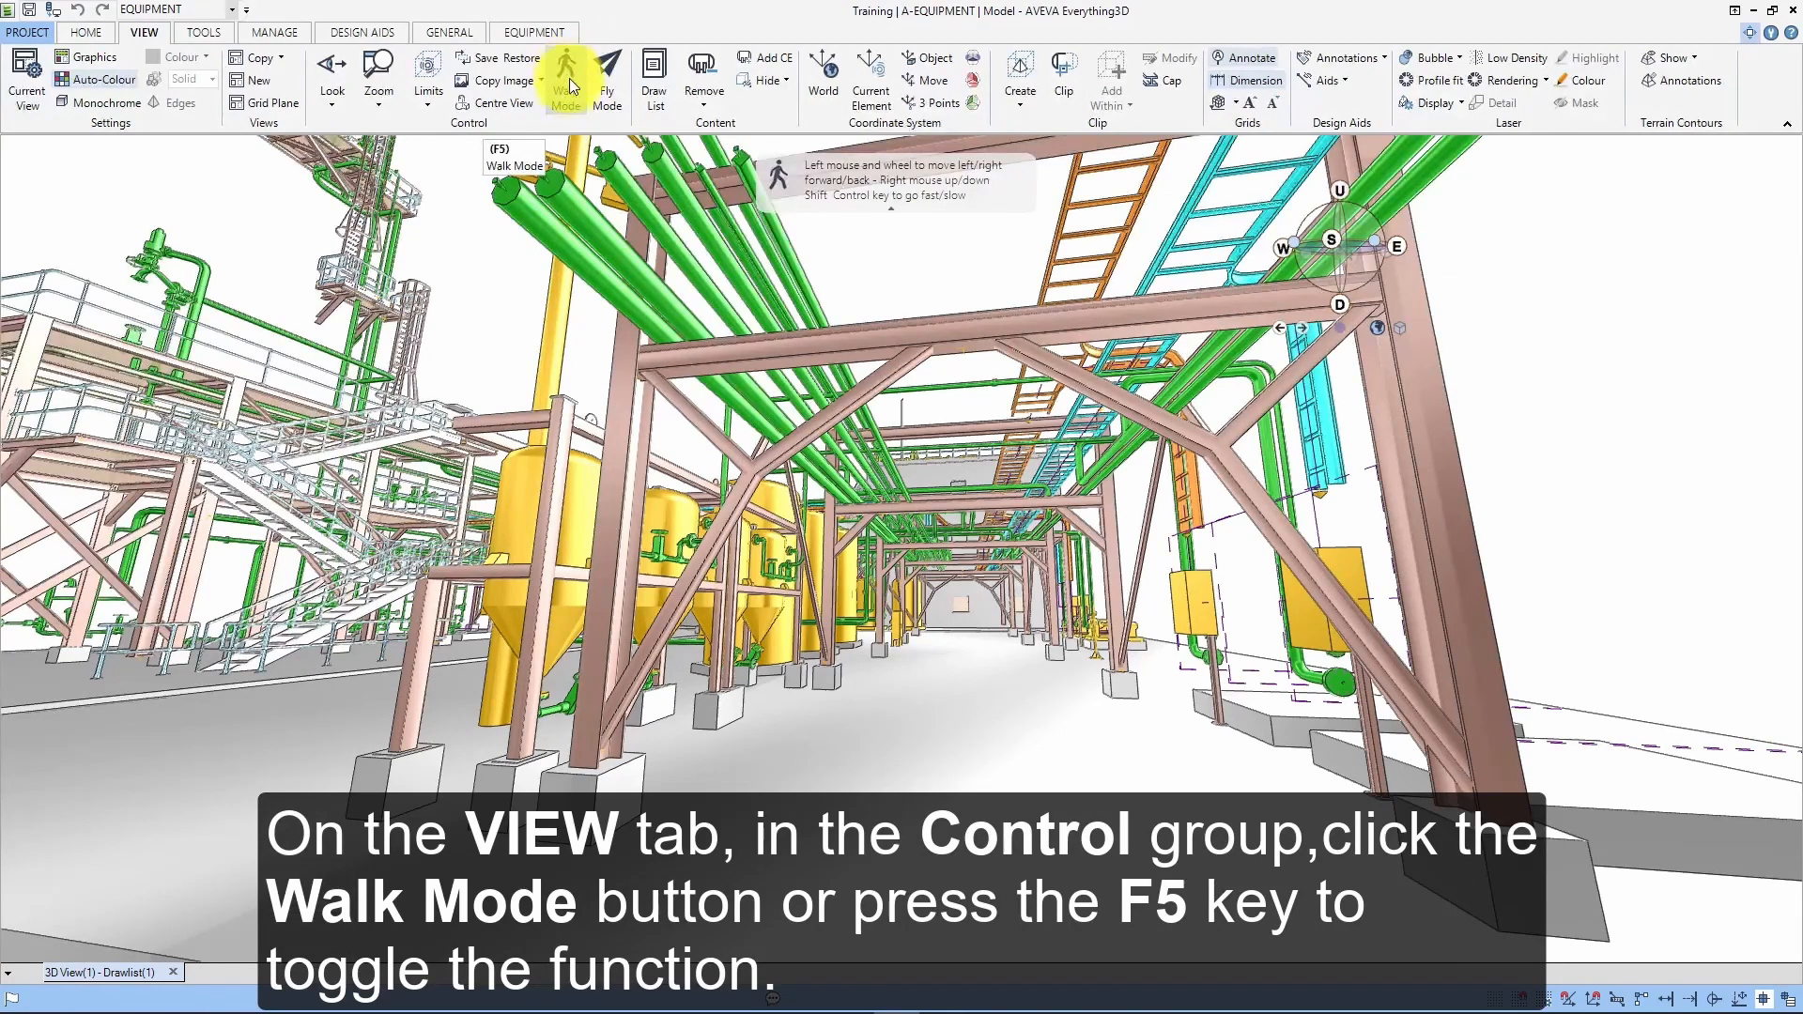
{"action": "left_click", "coordinate": [565, 78]}
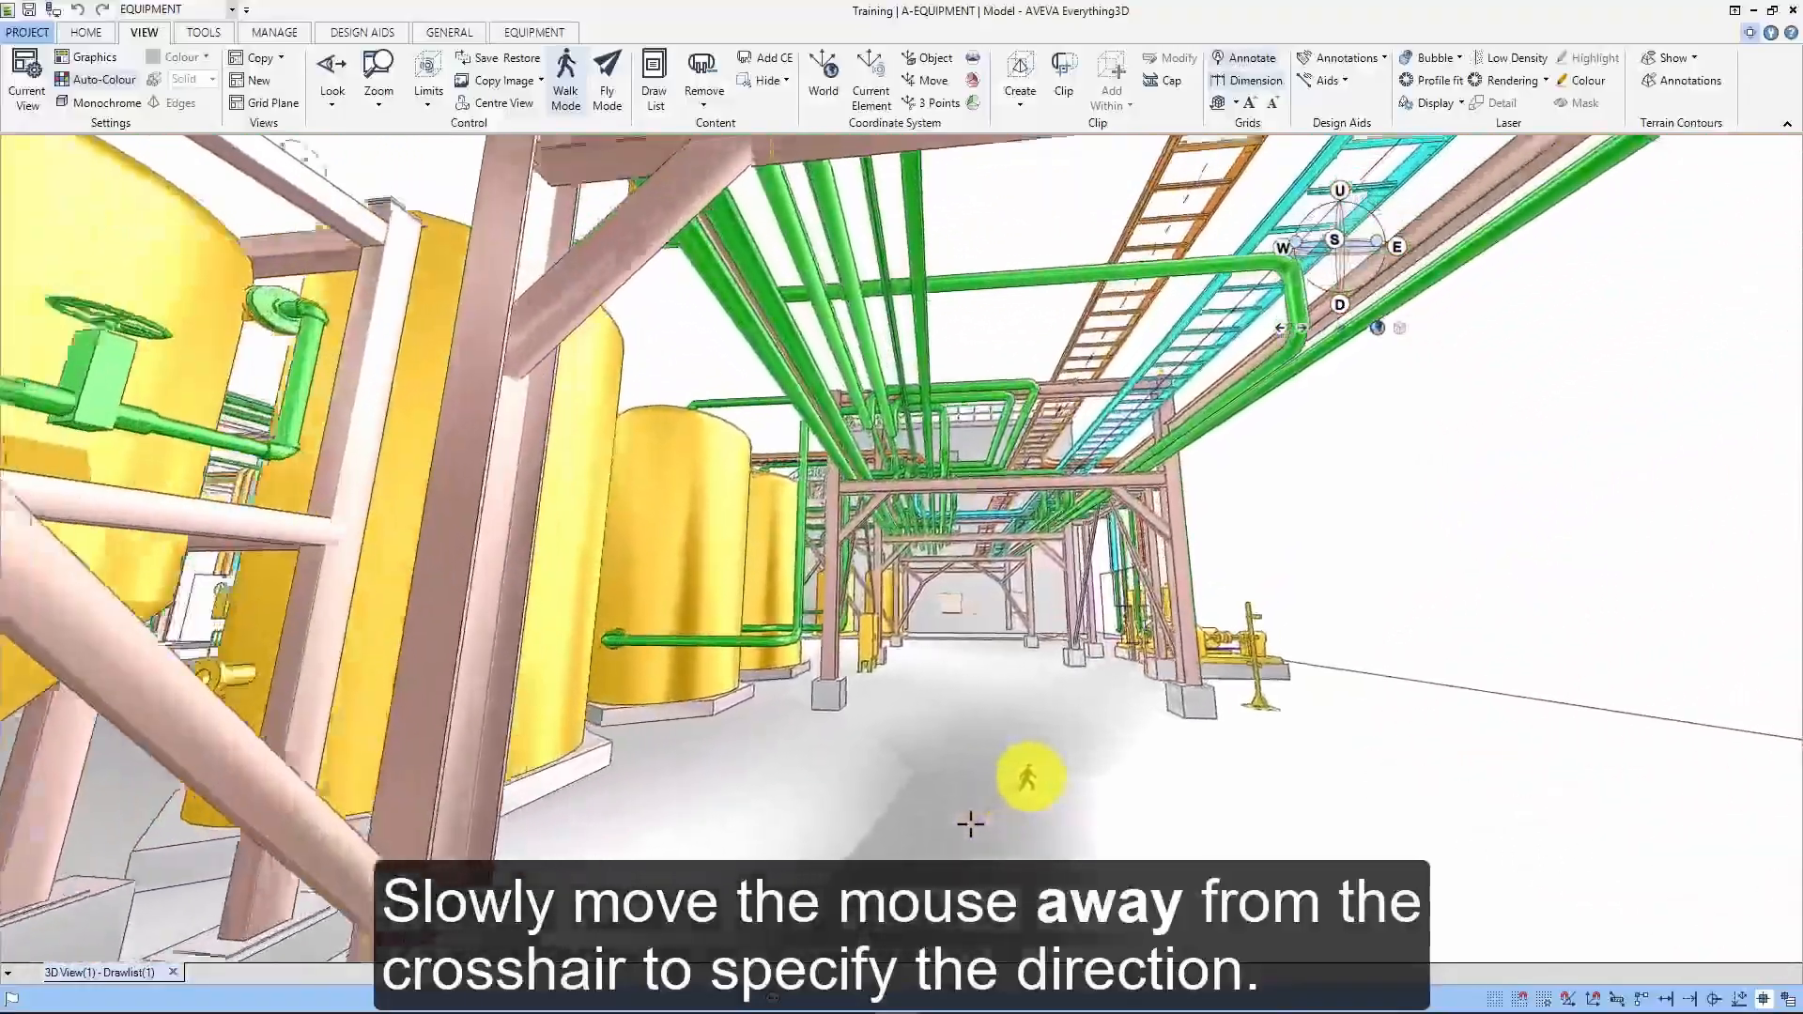
{"action": "mouse_move", "coordinate": [1035, 773]}
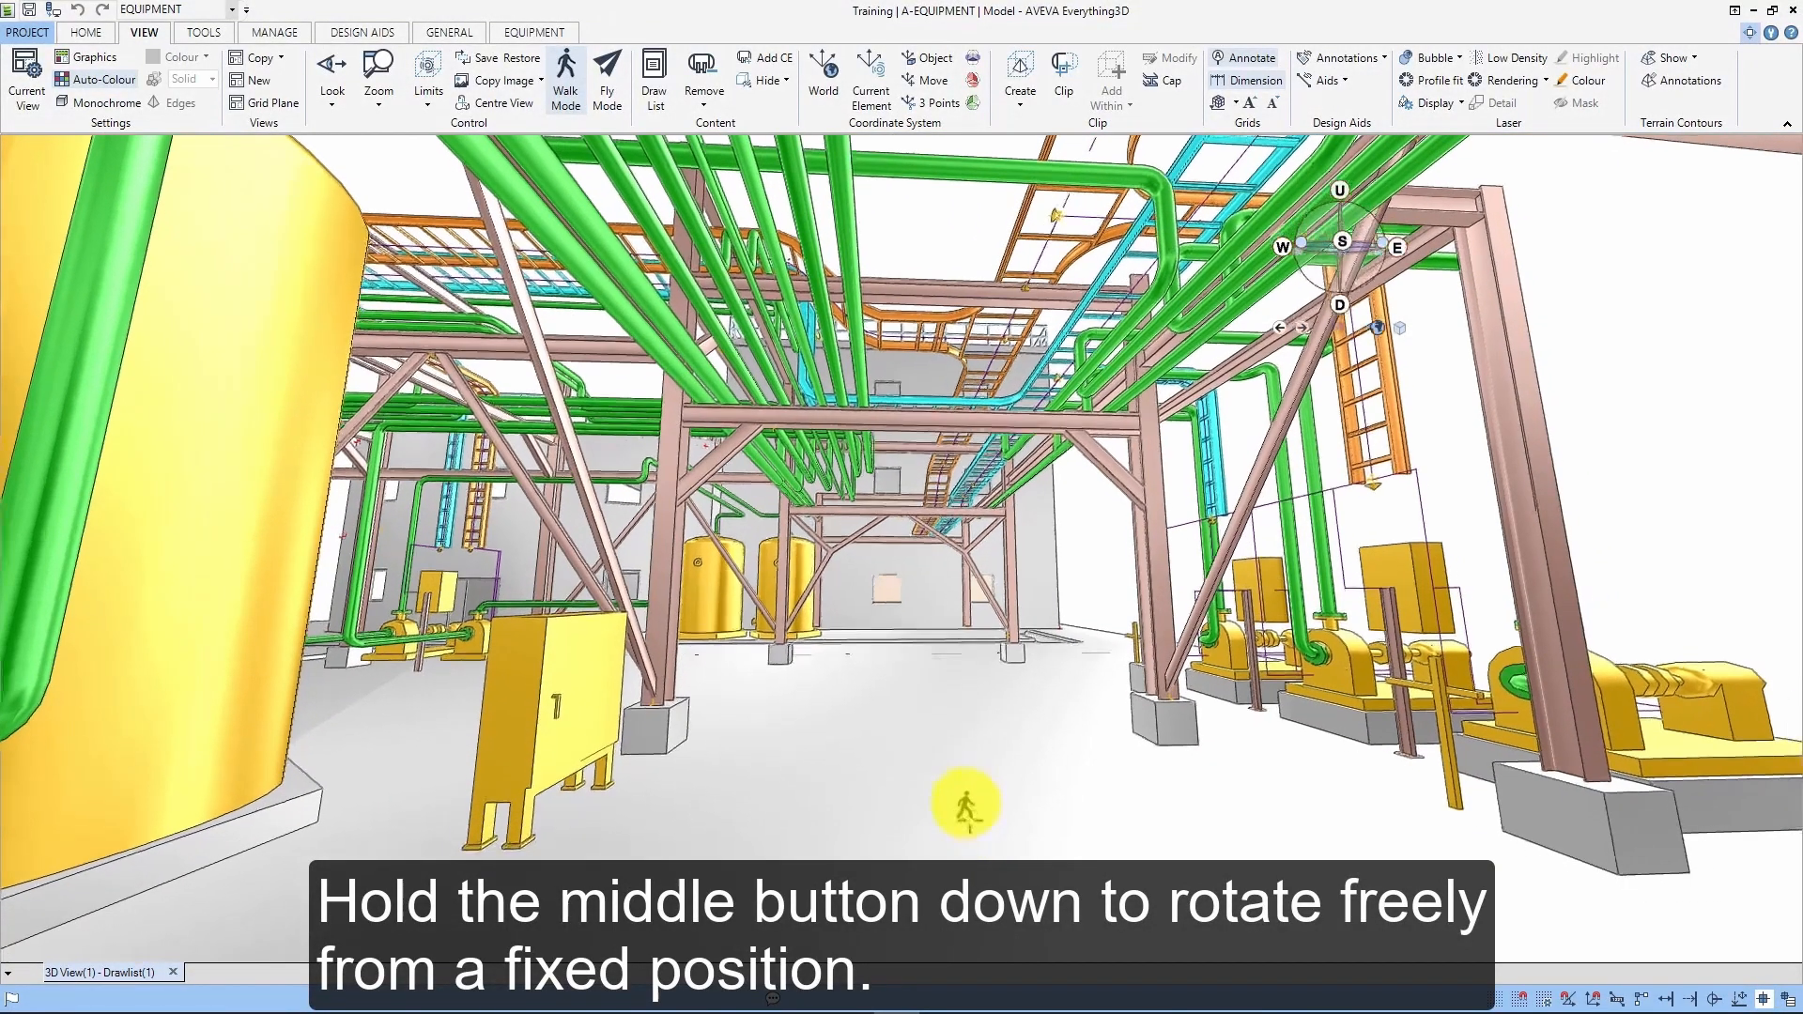
Step: Rotate the walking viewpoint on the spot to look across the pumps and pipe racks
{"action": "left_click_drag", "start_coordinate": [966, 802], "coordinate": [969, 821]}
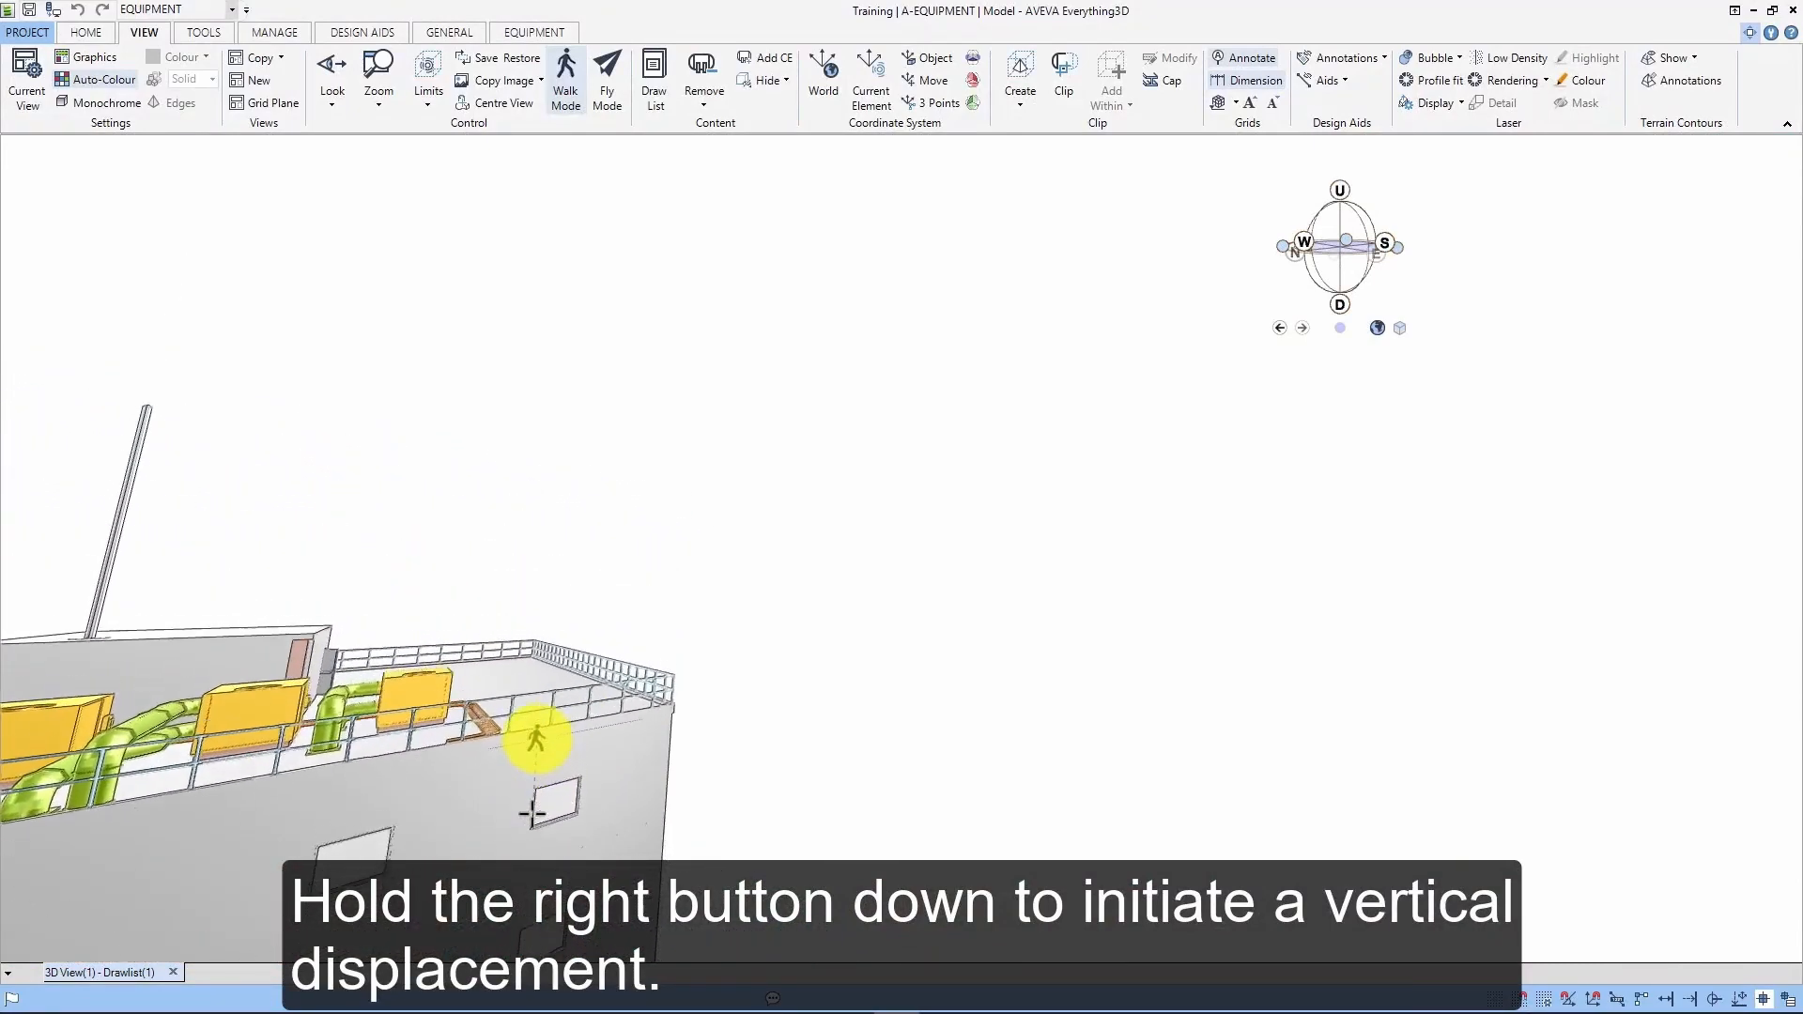
Step: Raise the viewpoint vertically to roof level above the yellow units
{"action": "left_click_drag", "start_coordinate": [537, 737], "coordinate": [532, 851]}
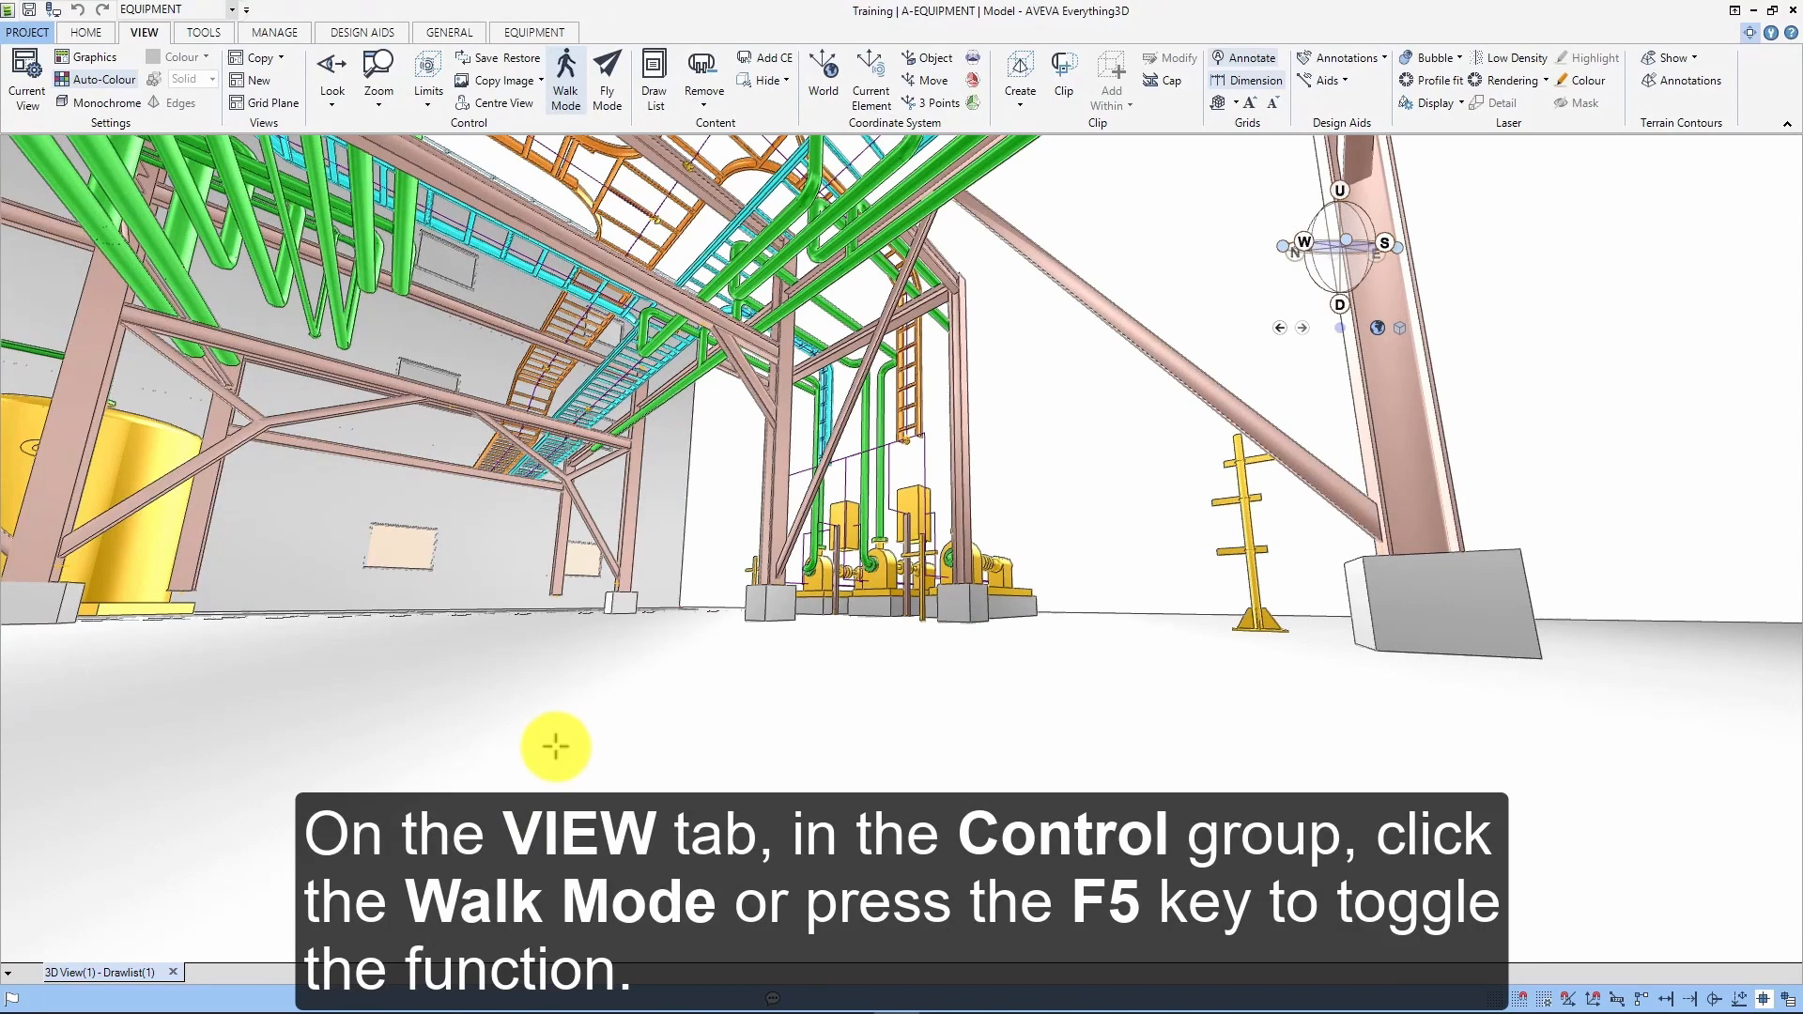
{"action": "mouse_move", "coordinate": [565, 80]}
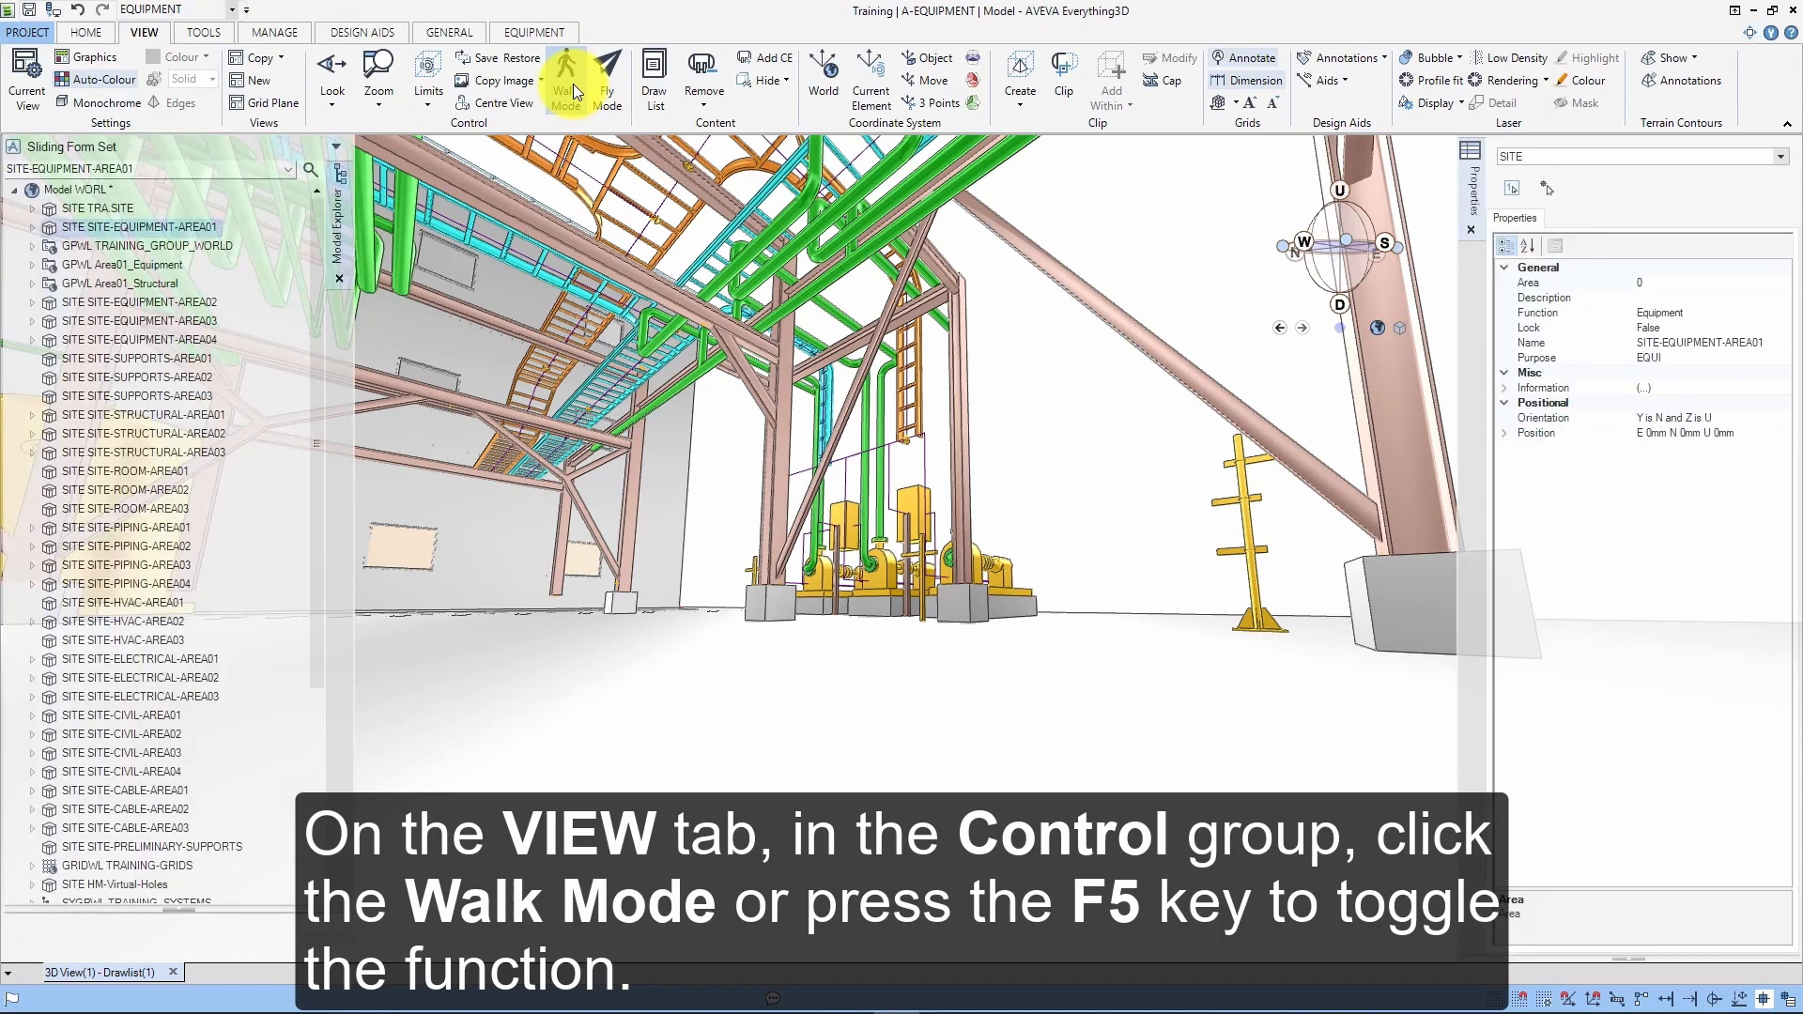
Step: Toggle Walk Mode off, restoring the model explorer and properties panels
{"action": "left_click", "coordinate": [566, 80]}
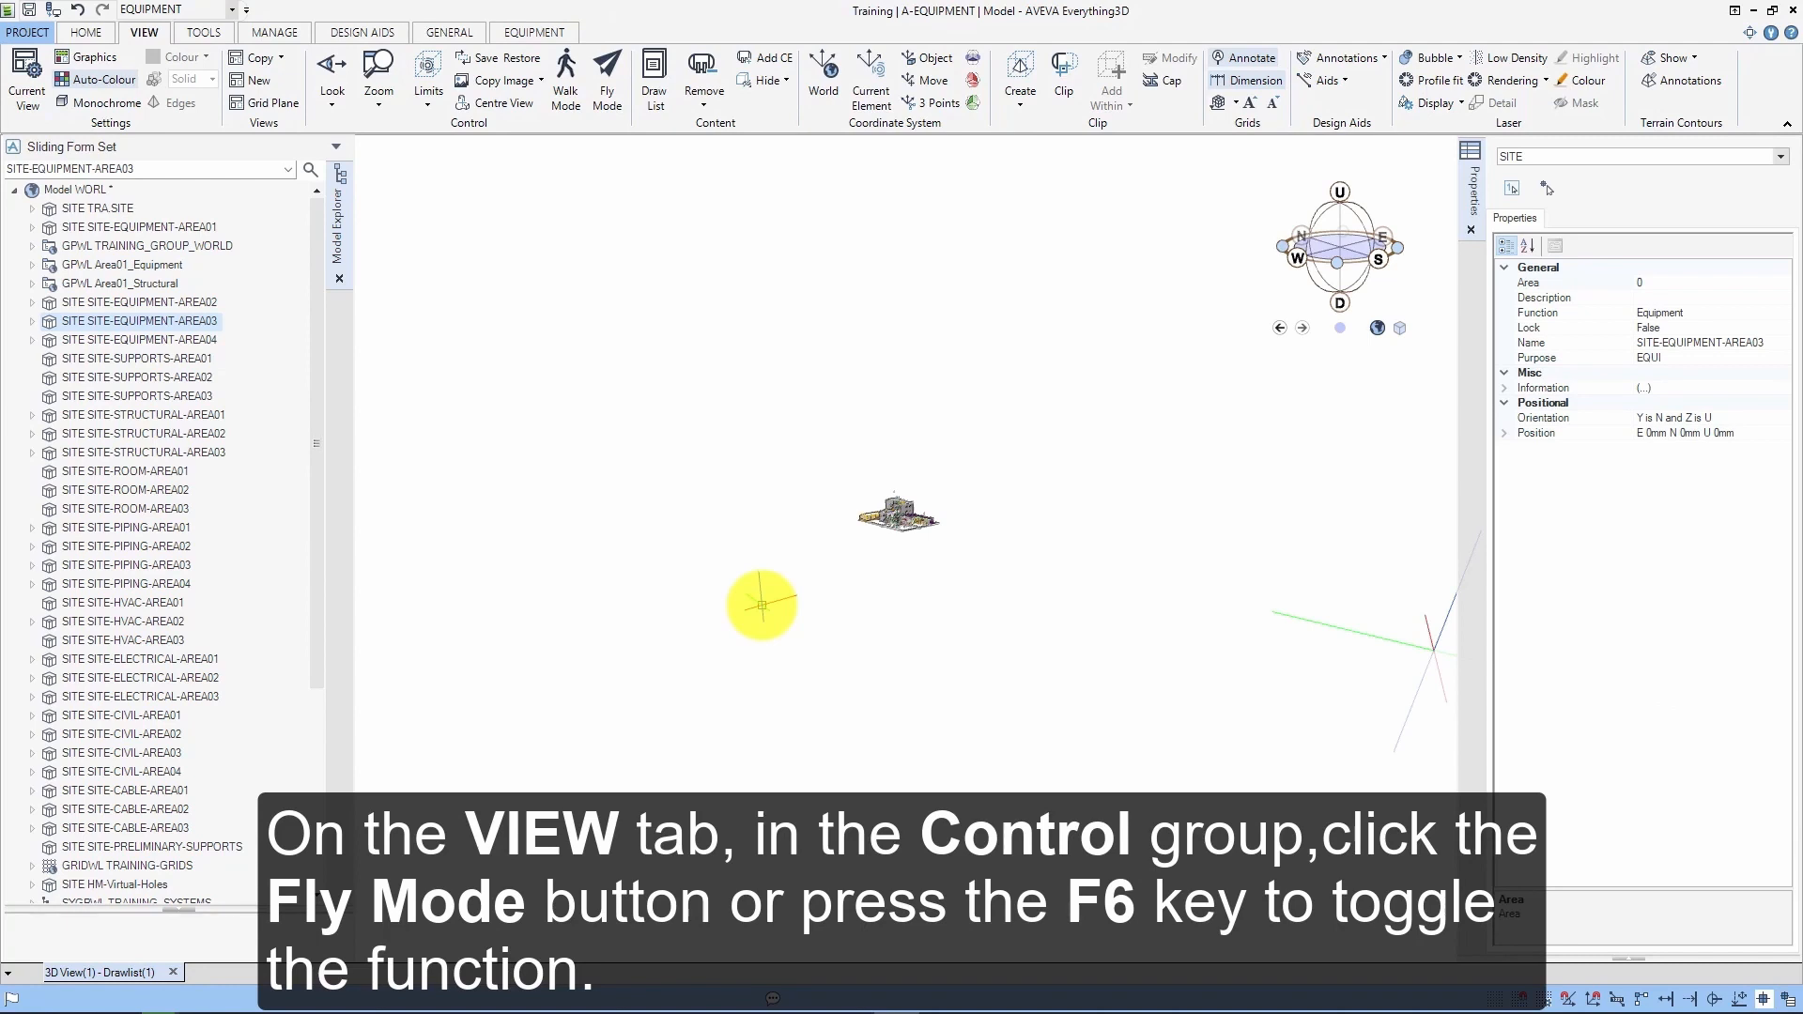
Step: Switch to Fly Mode and fly in from afar toward the plant site
{"action": "left_click", "coordinate": [606, 79]}
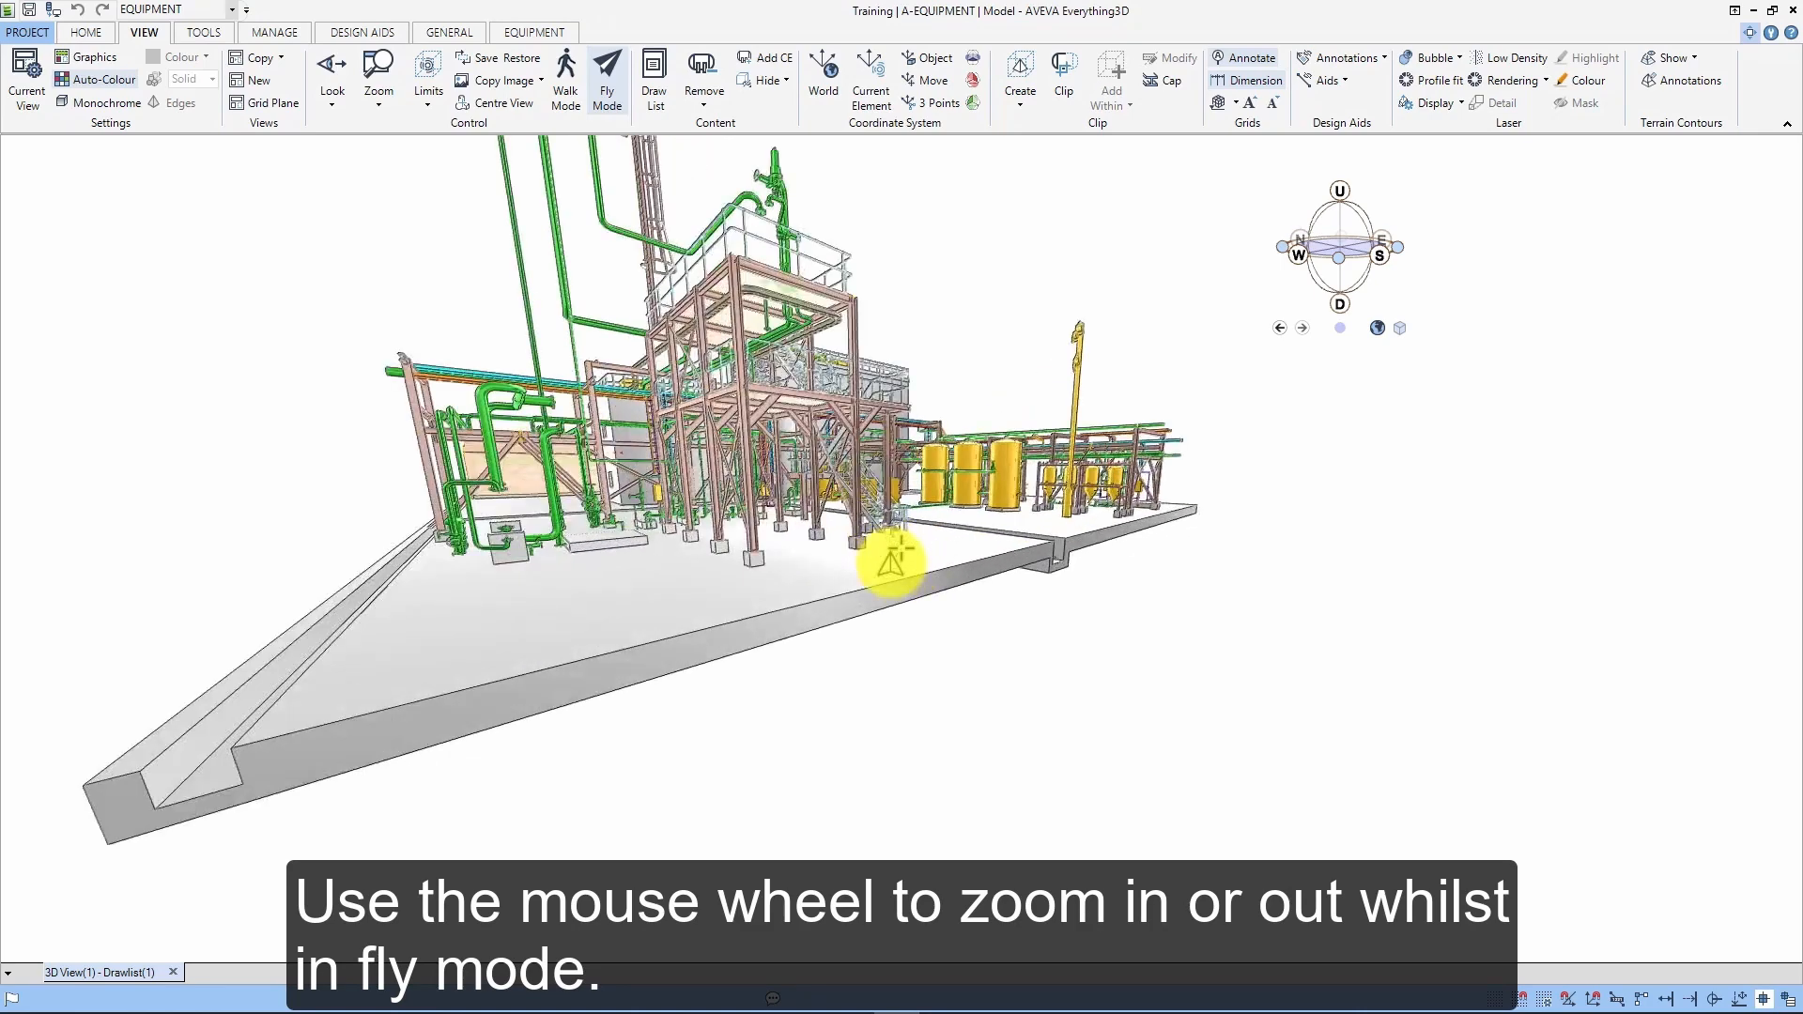
Step: Zoom out with the mouse wheel to a compact overview of the whole site
{"action": "scroll", "scroll_direction": "down", "scroll_amount": 3}
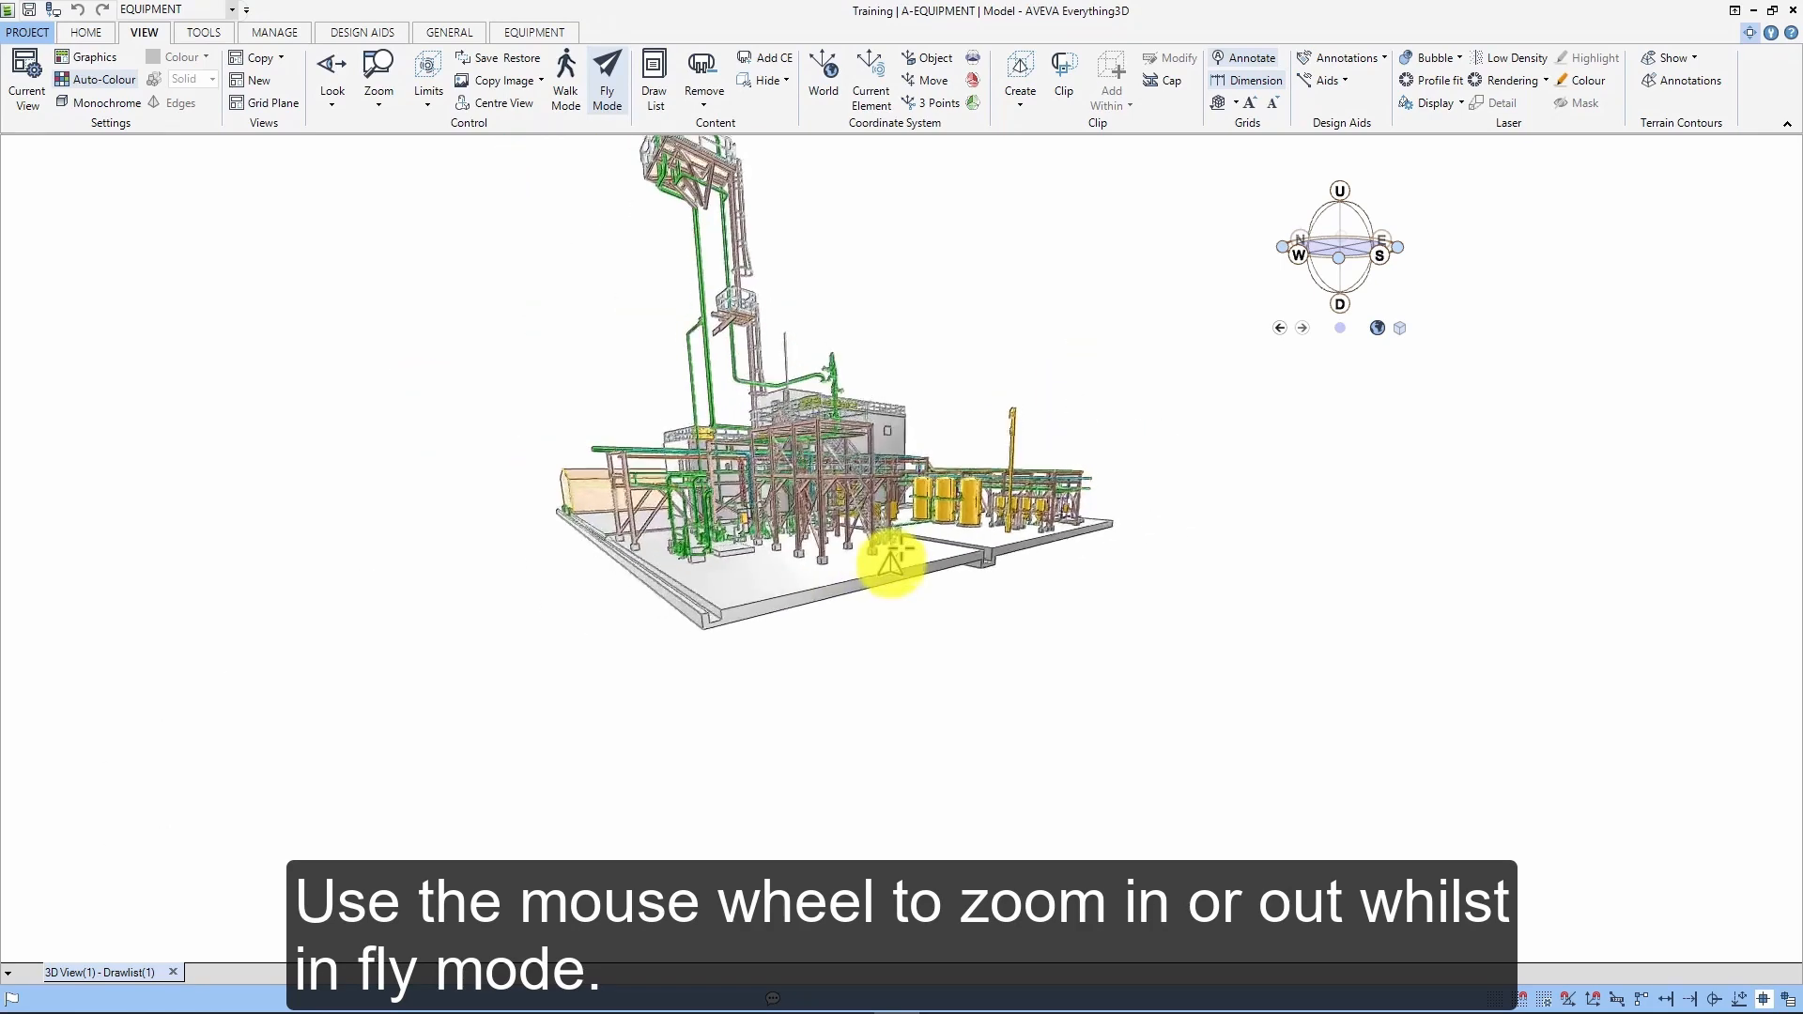